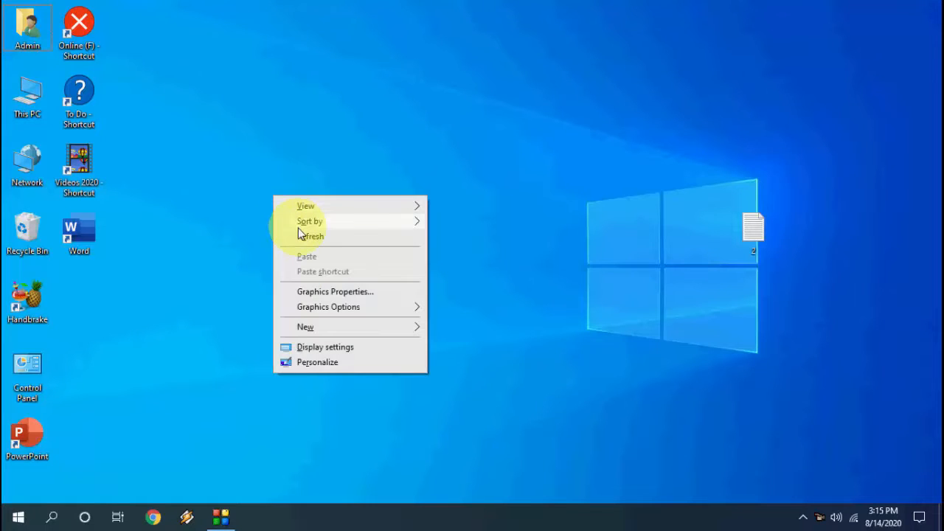
# Dismiss the desktop shortcut menu and open Windows Settings from the Start menu.
pyautogui.click(177, 313)
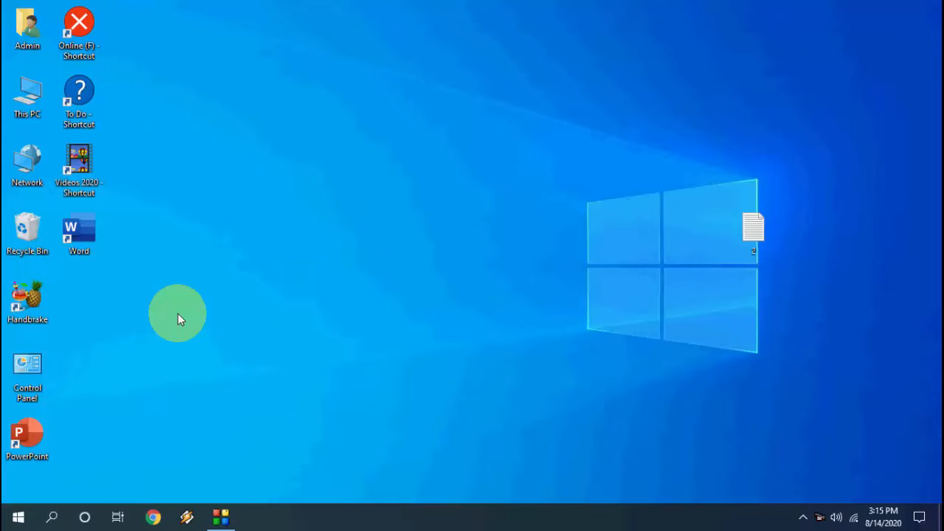
pyautogui.moveTo(62, 480)
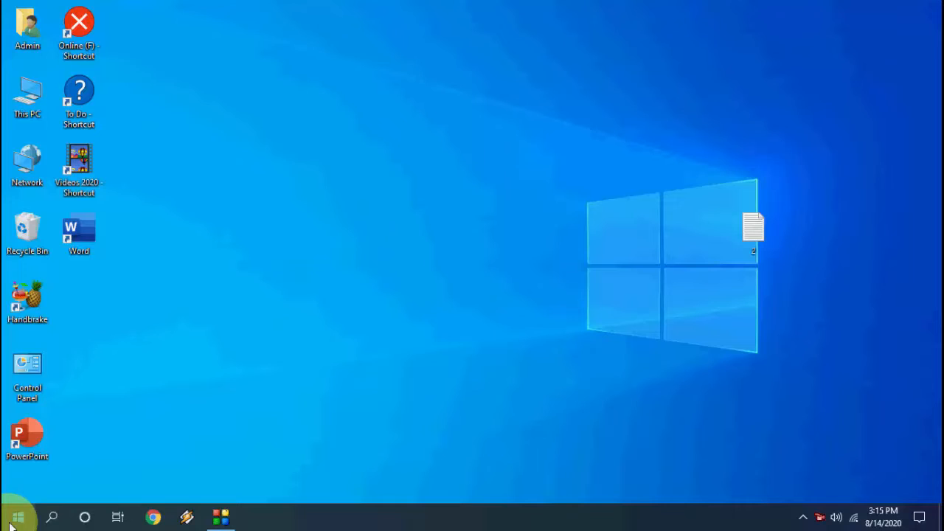
pyautogui.click(15, 516)
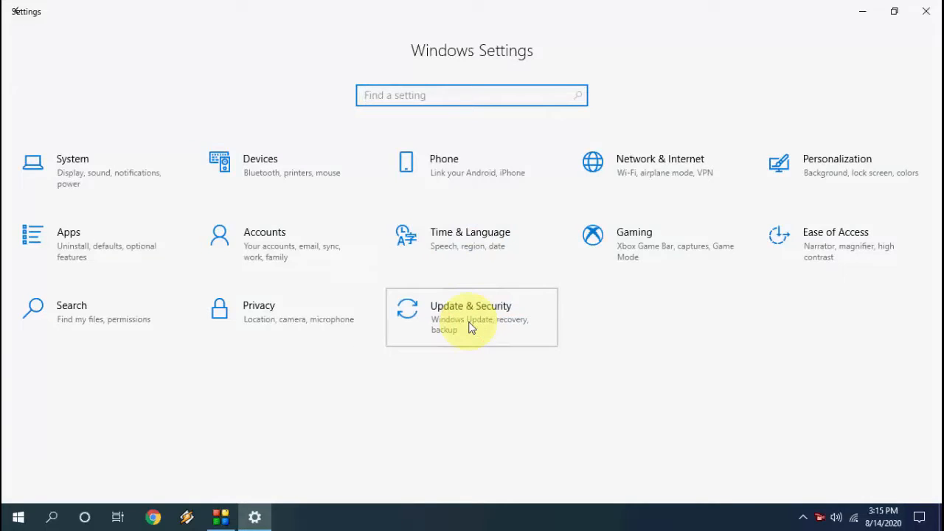
# Open Update & Security to reach Windows Update and download the 2020-08 cumulative update.
pyautogui.click(471, 317)
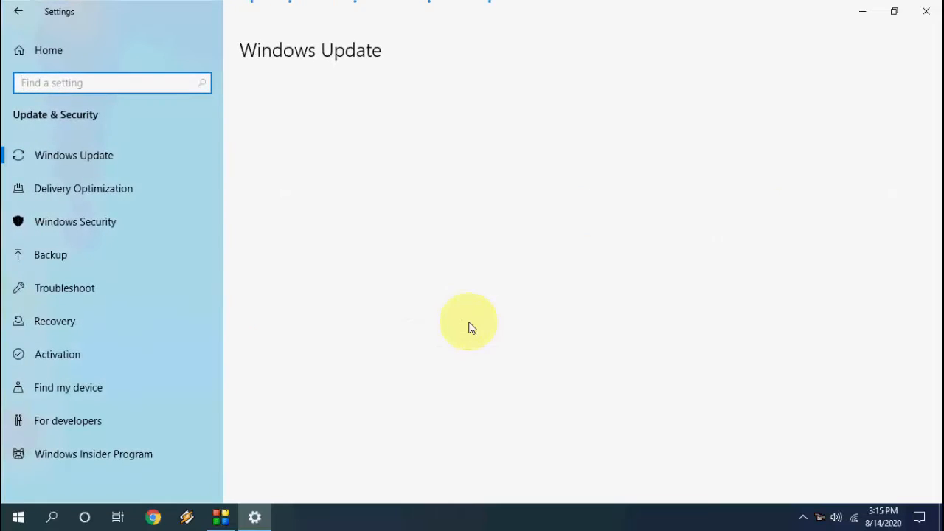
pyautogui.moveTo(425, 225)
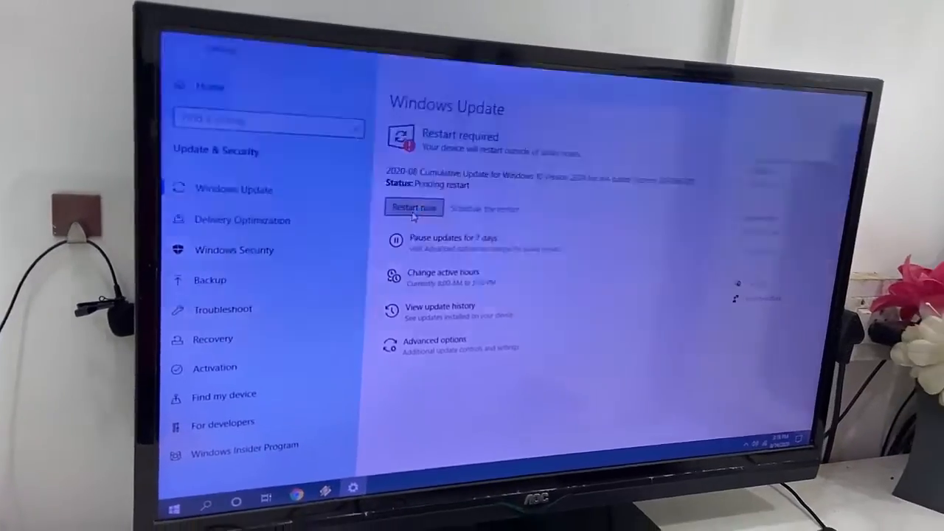
# Choose Restart now so the 2020-08 cumulative update begins installing.
pyautogui.click(413, 207)
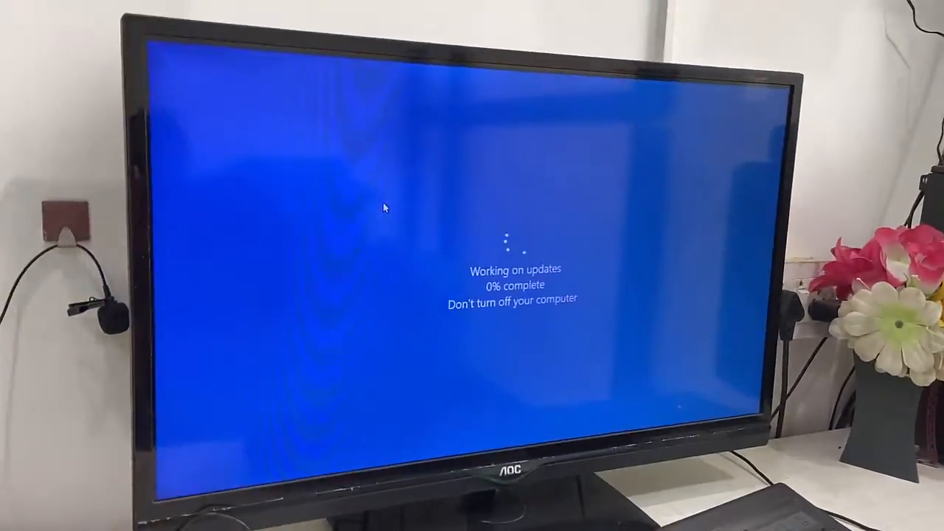